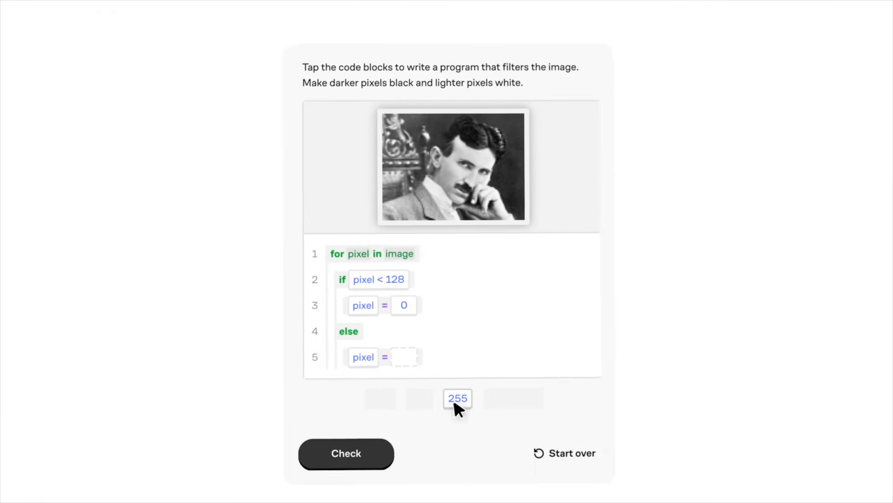
- Fill the else line with 255, check the filter program, then predict a NAND output and return home
click(457, 398)
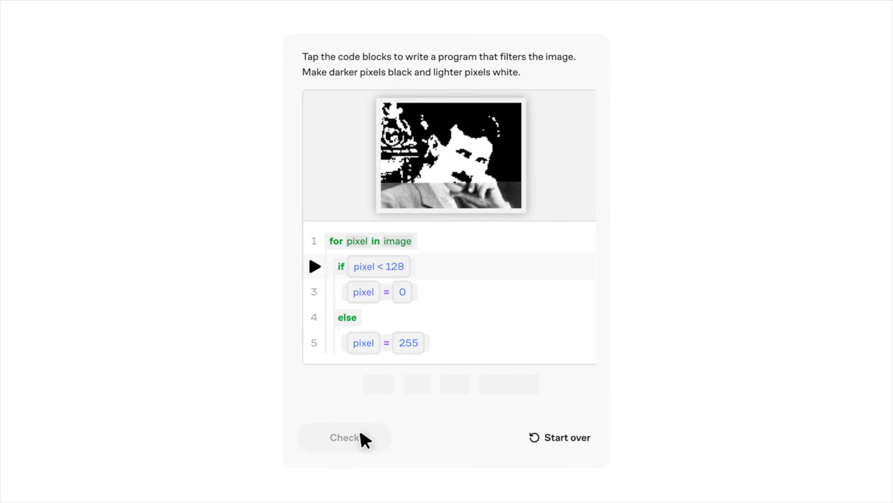
click(343, 437)
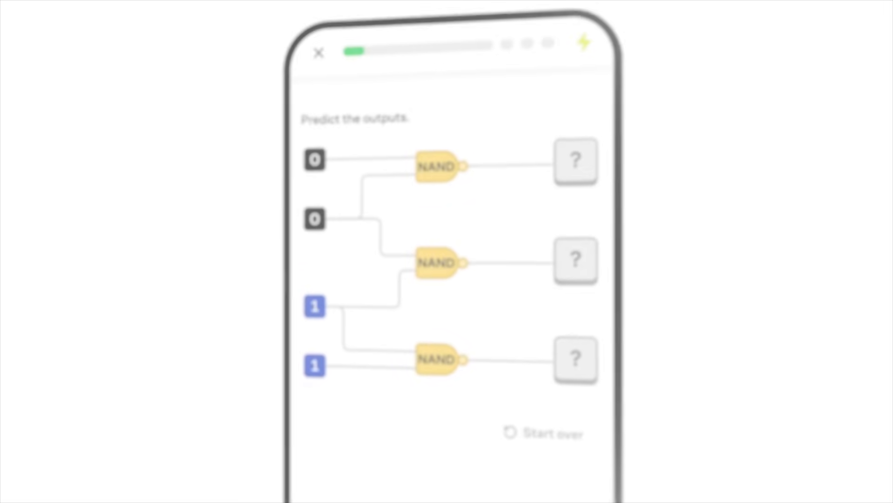
click(576, 160)
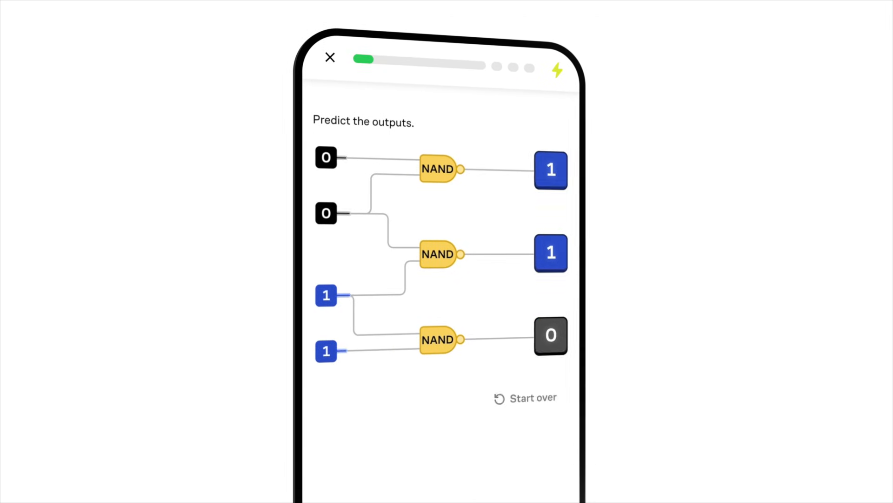
click(329, 58)
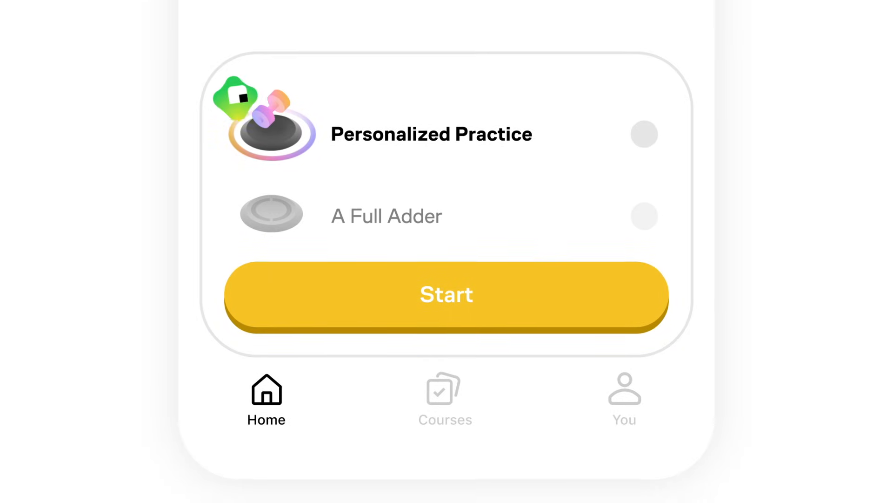
click(447, 295)
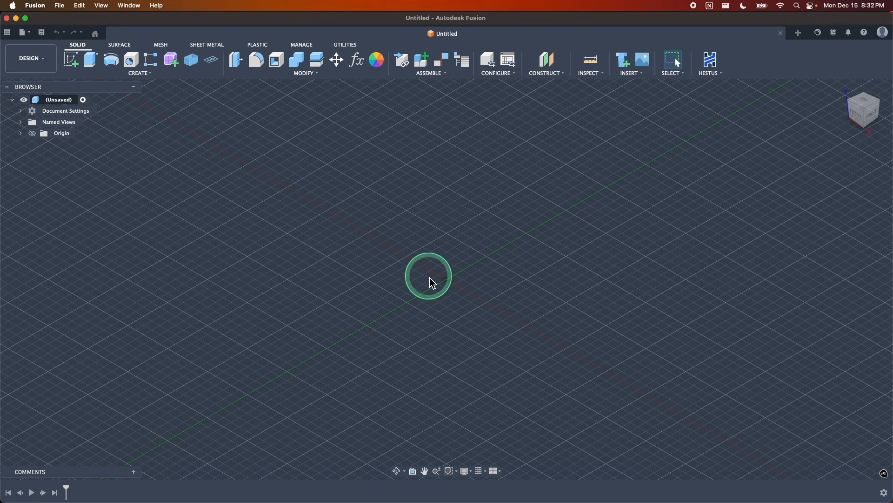
mouse_move(436, 254)
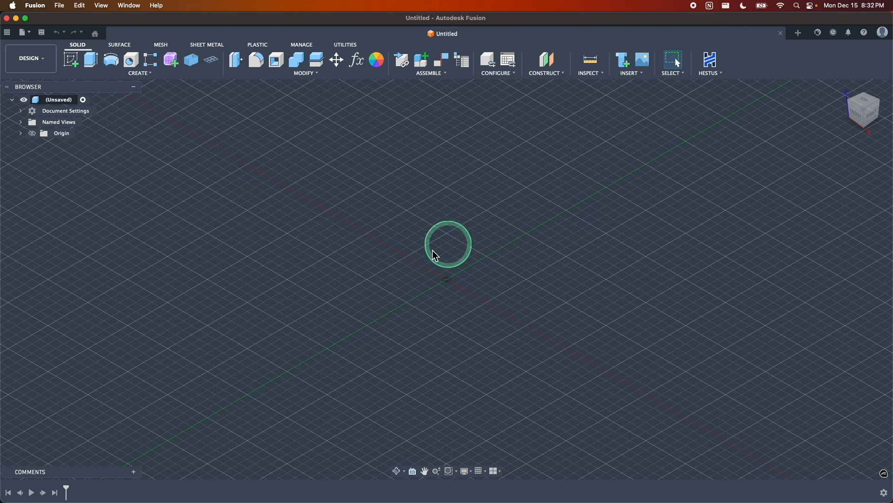
- Quit Fusion by closing the untitled design window
drag(447, 244, 447, 279)
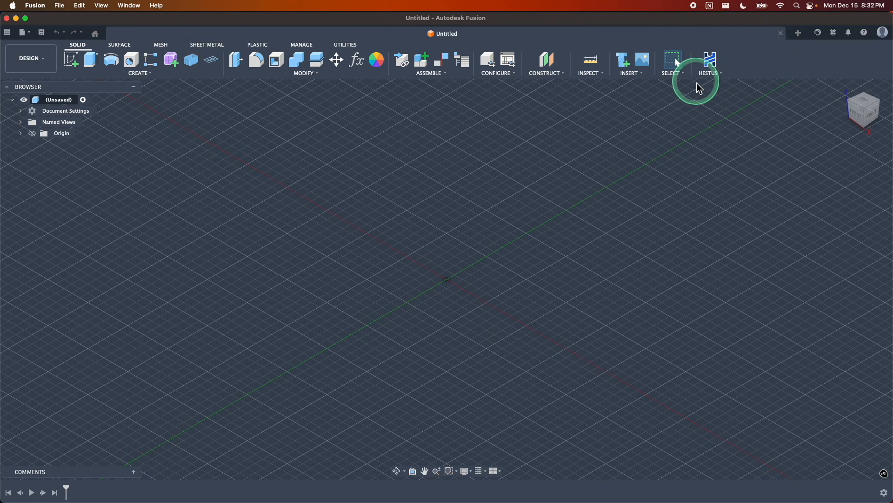
mouse_move(495, 324)
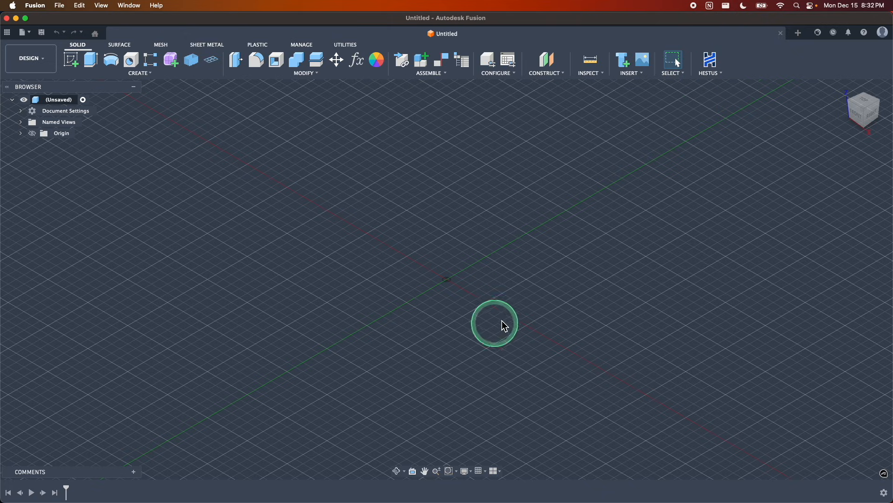
mouse_move(436, 298)
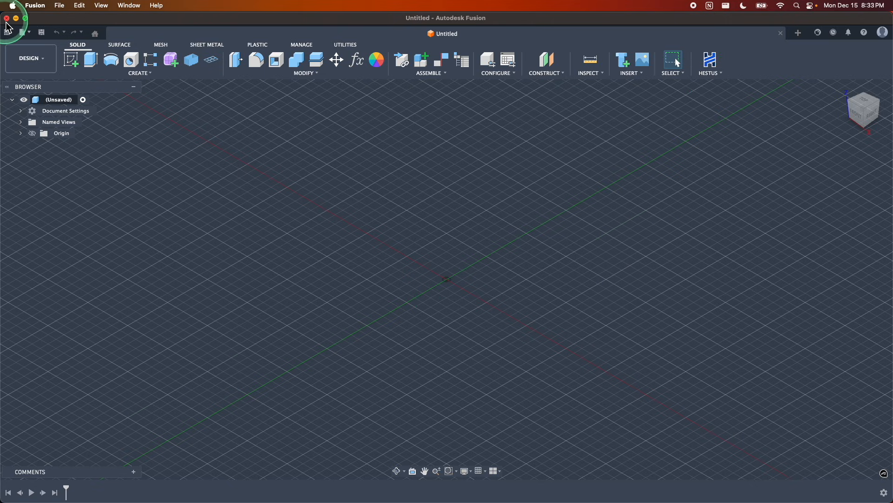
click(6, 18)
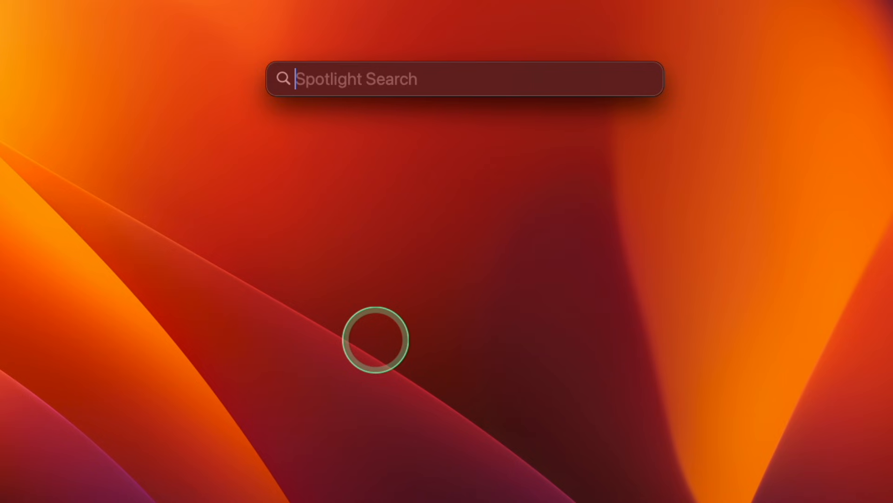
- Search Spotlight for ~/Library/Application Support/ and open that folder in Finder
text(~/Library/Application)
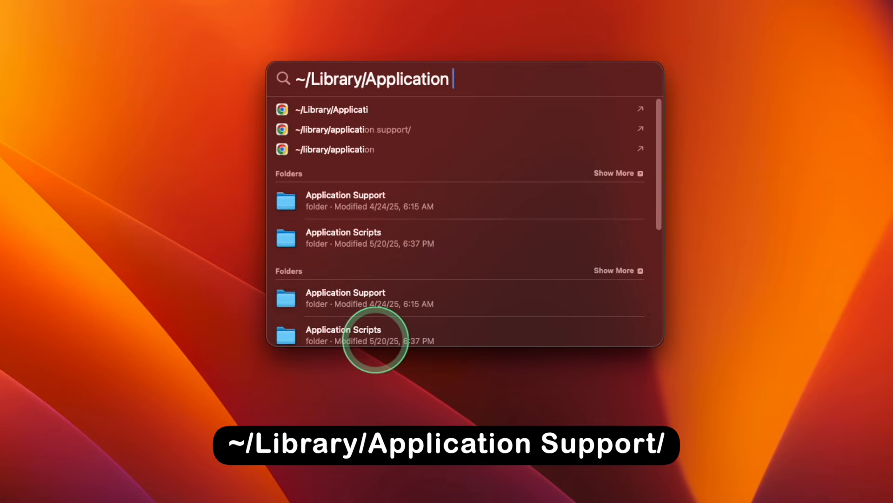
text(Support/)
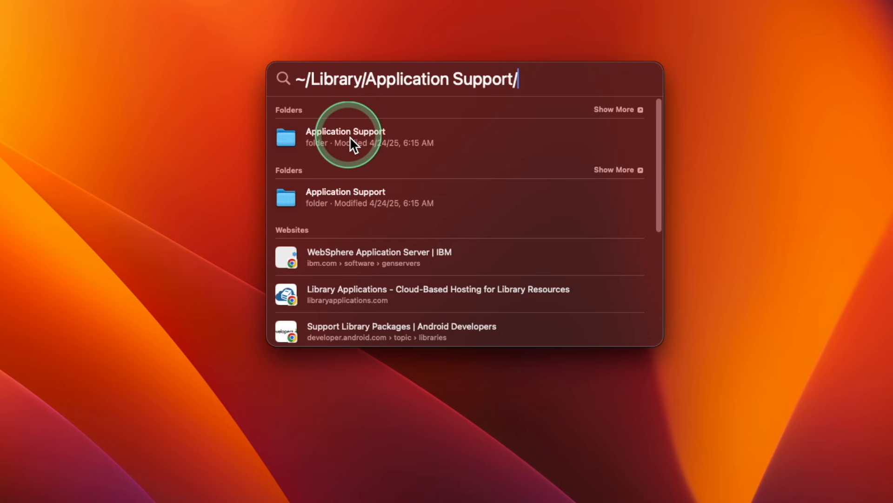
click(345, 136)
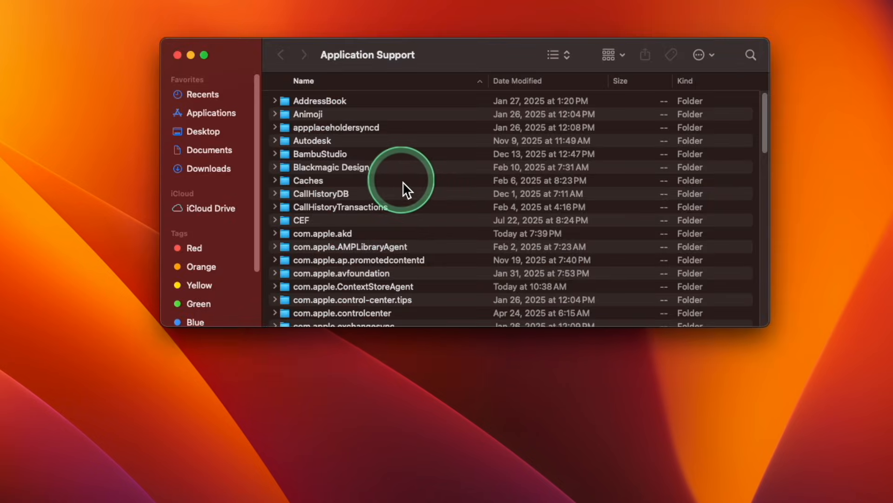
mouse_move(329, 150)
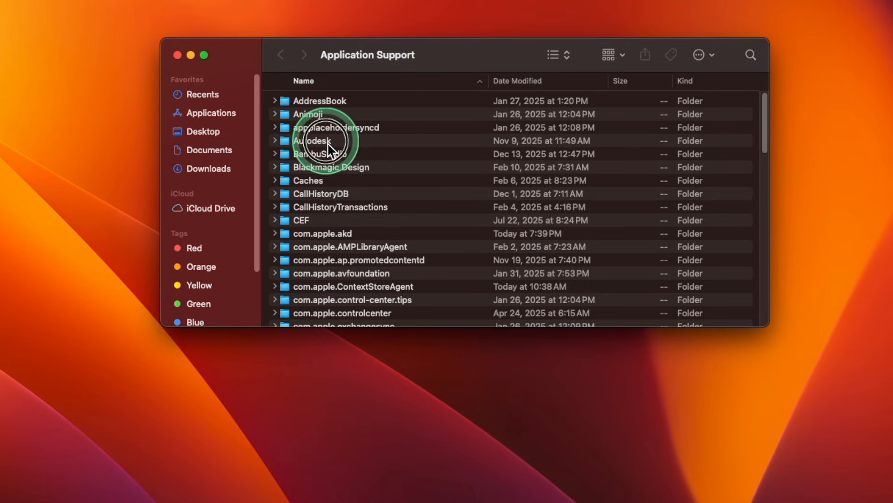
- Move sketch_helper.bundle from Autodesk/ApplicationPlugins to the Trash, then close the window
double_click(320, 140)
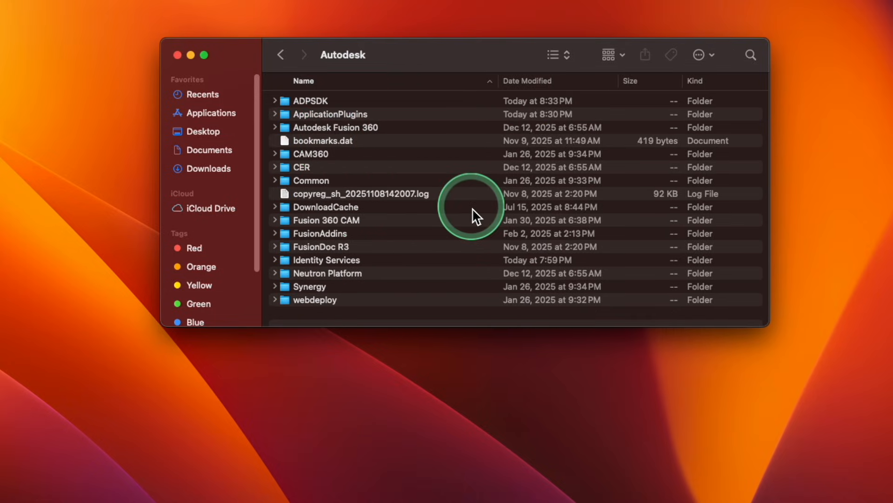
double_click(327, 114)
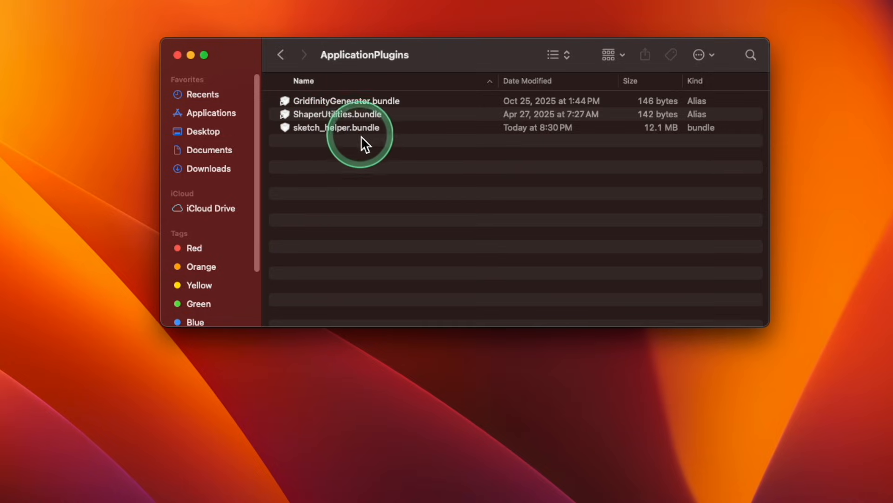
click(337, 127)
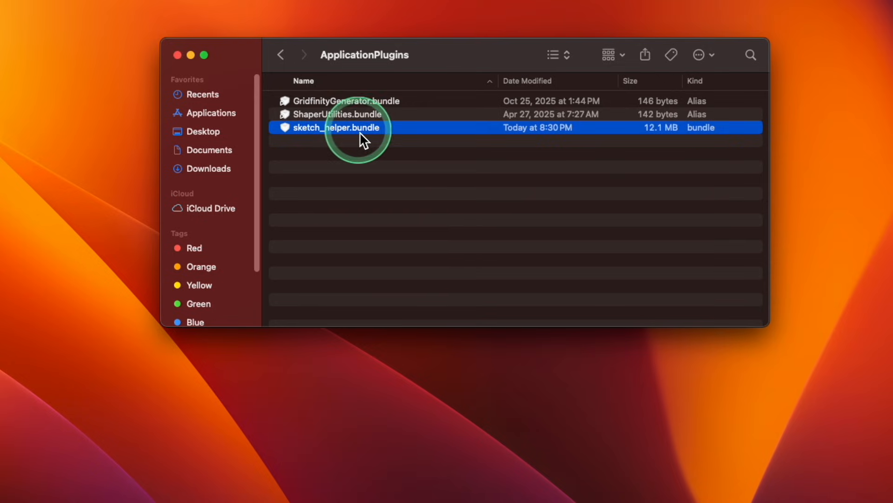
right_click(339, 127)
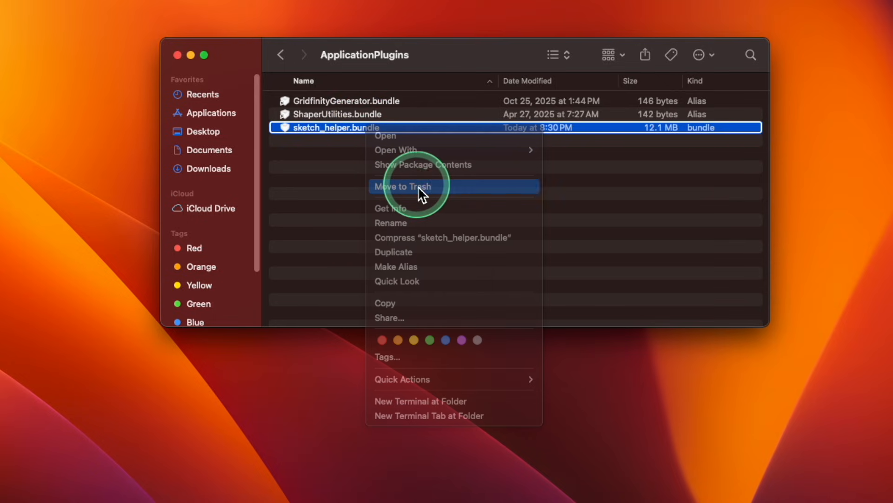
click(402, 187)
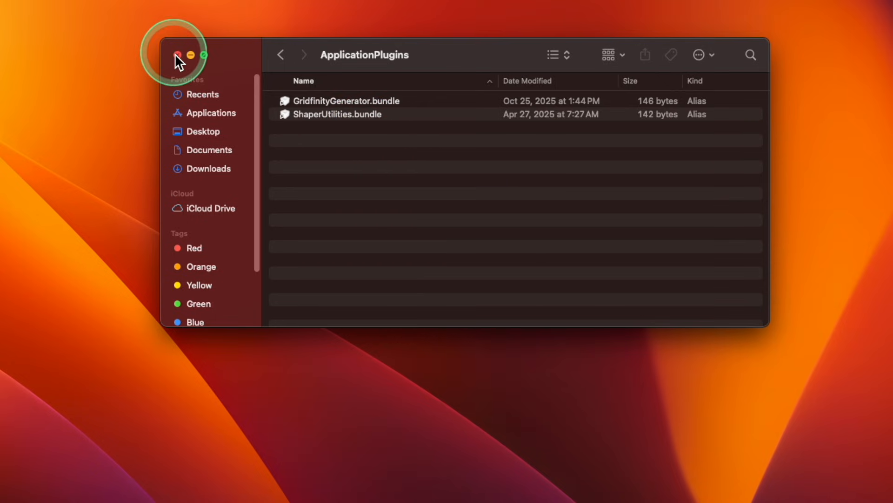
click(178, 55)
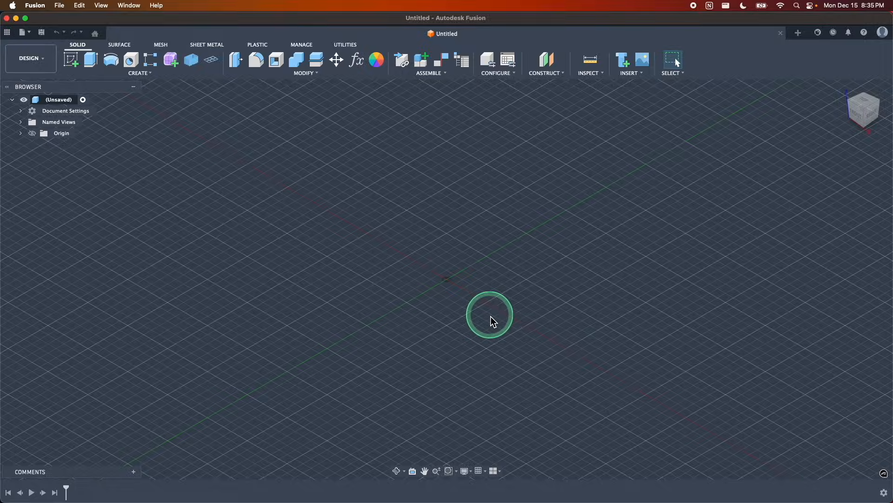
mouse_move(706, 76)
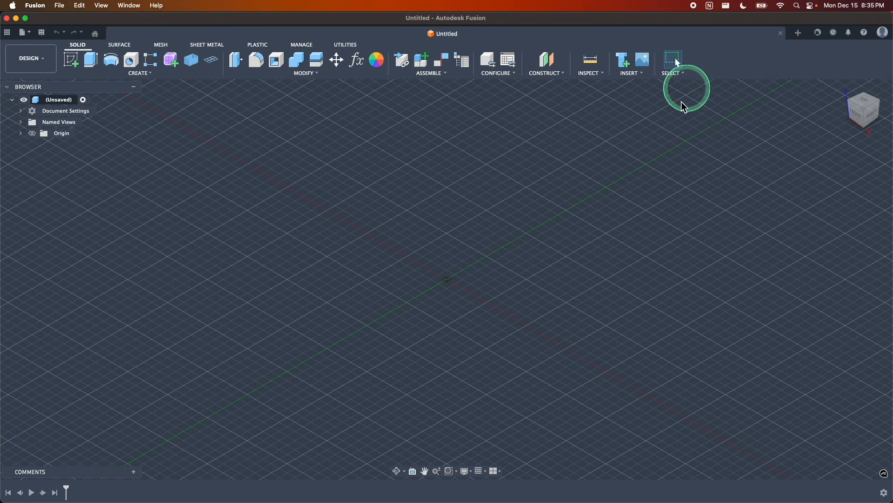
mouse_move(718, 73)
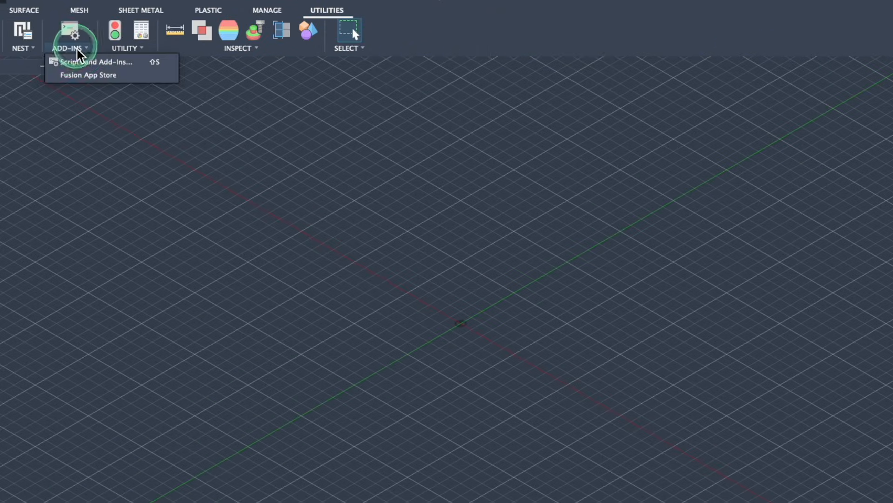
click(97, 62)
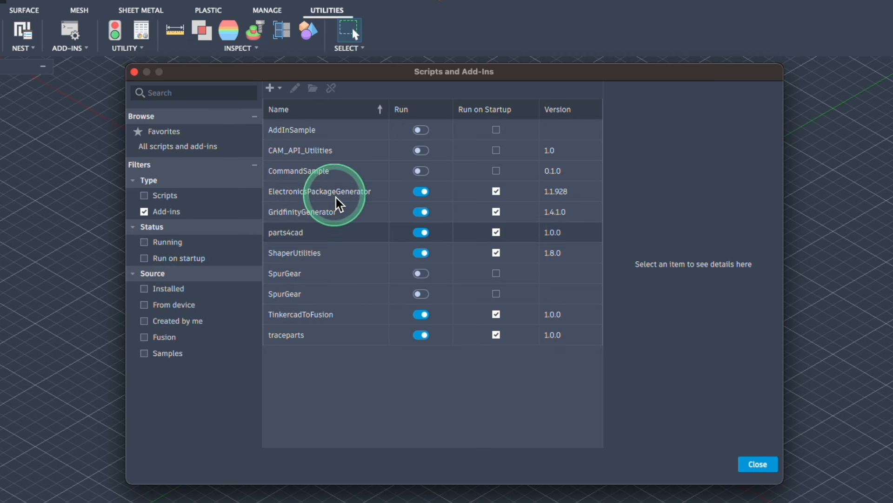
click(756, 464)
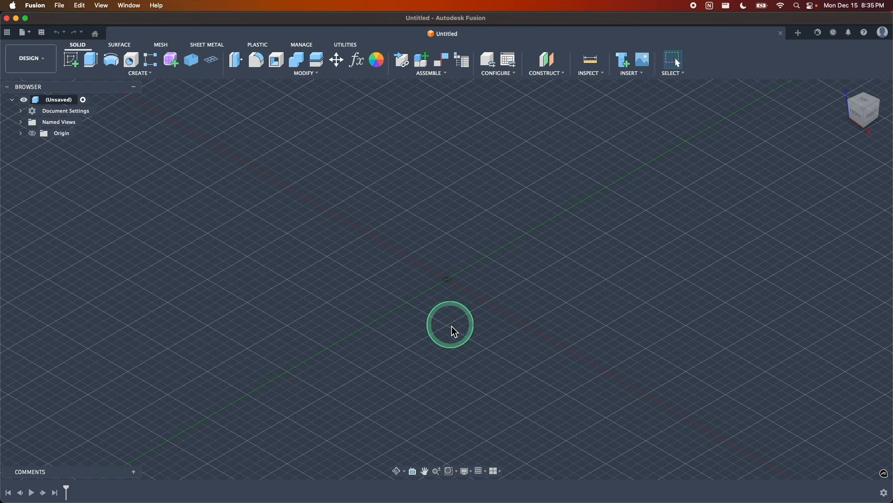
- Switch the empty untitled design to the SURFACE toolbar tab
click(119, 45)
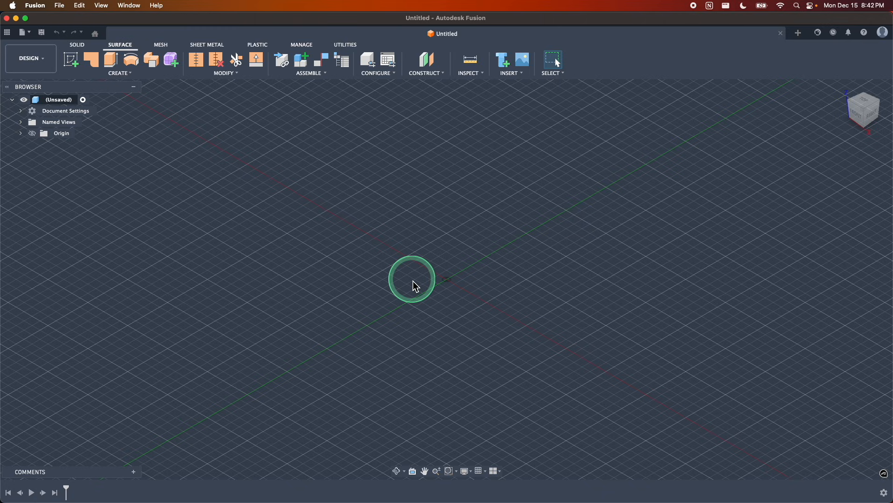
mouse_move(396, 363)
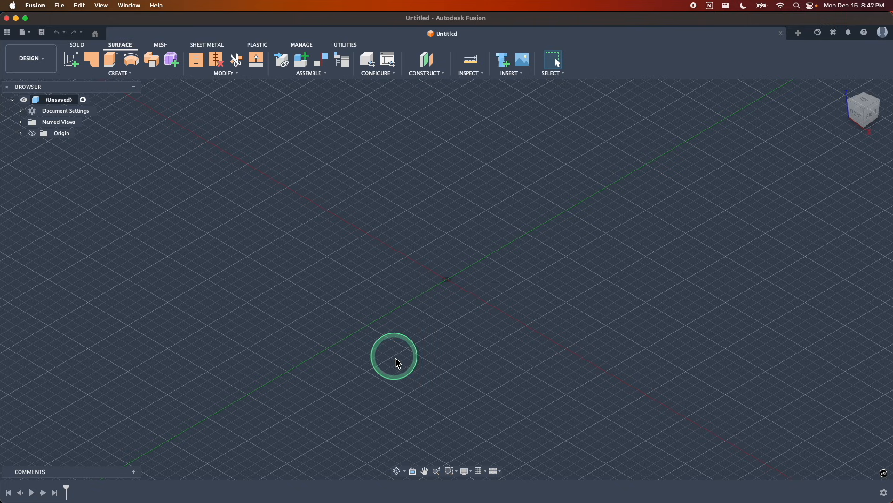